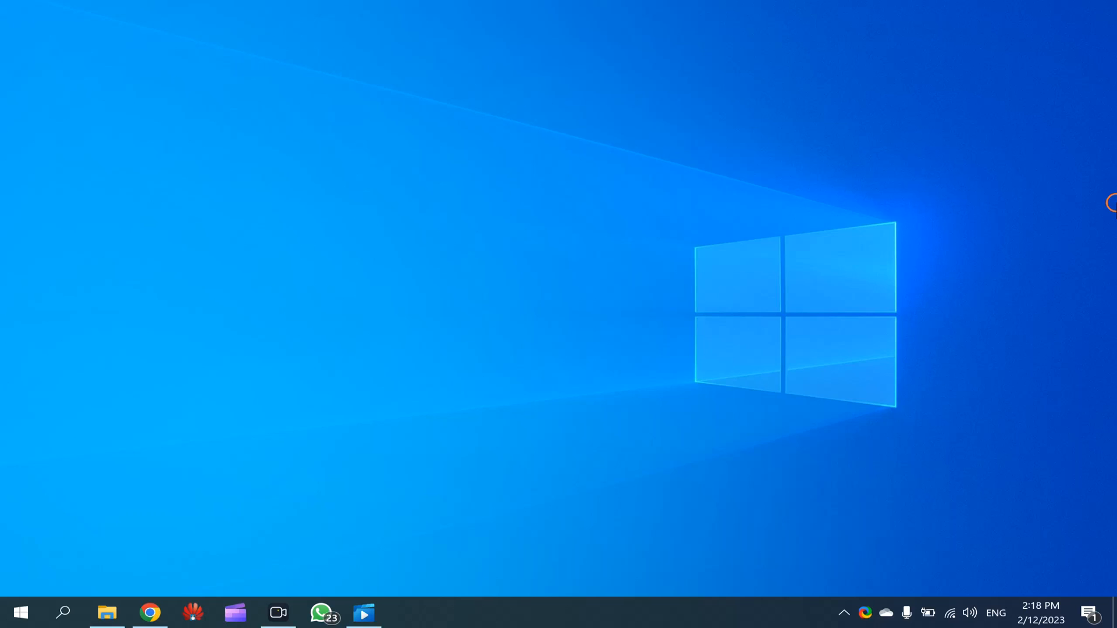
Step: After checking the Run box, reach Settings Privacy General and flip 'Let Windows track app launches'
{"action": "key", "text": "win+r"}
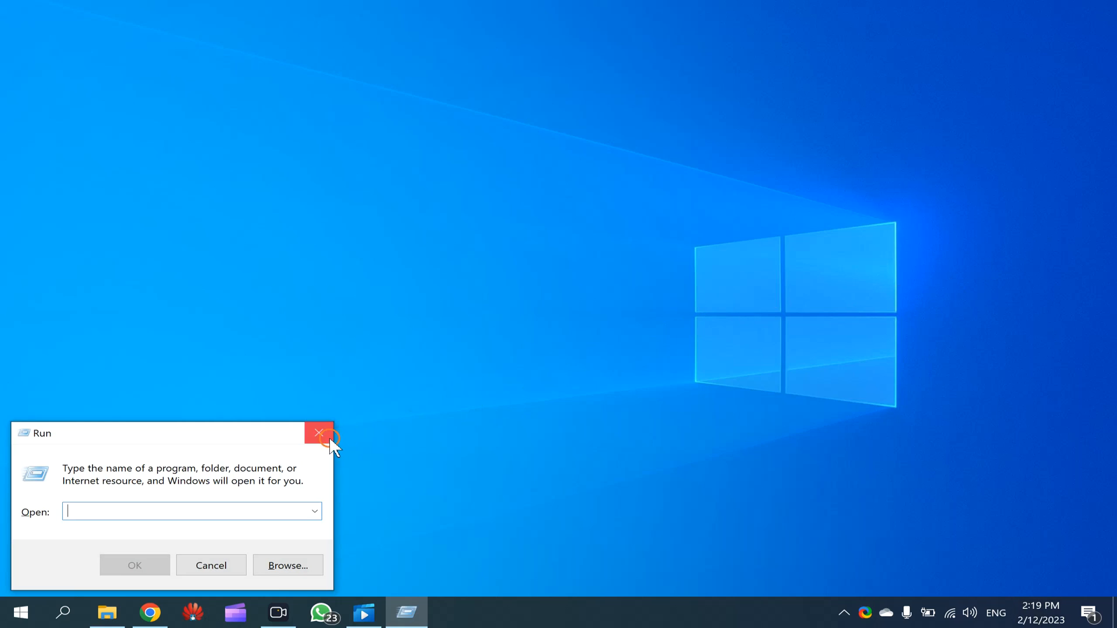
{"action": "left_click", "coordinate": [318, 433]}
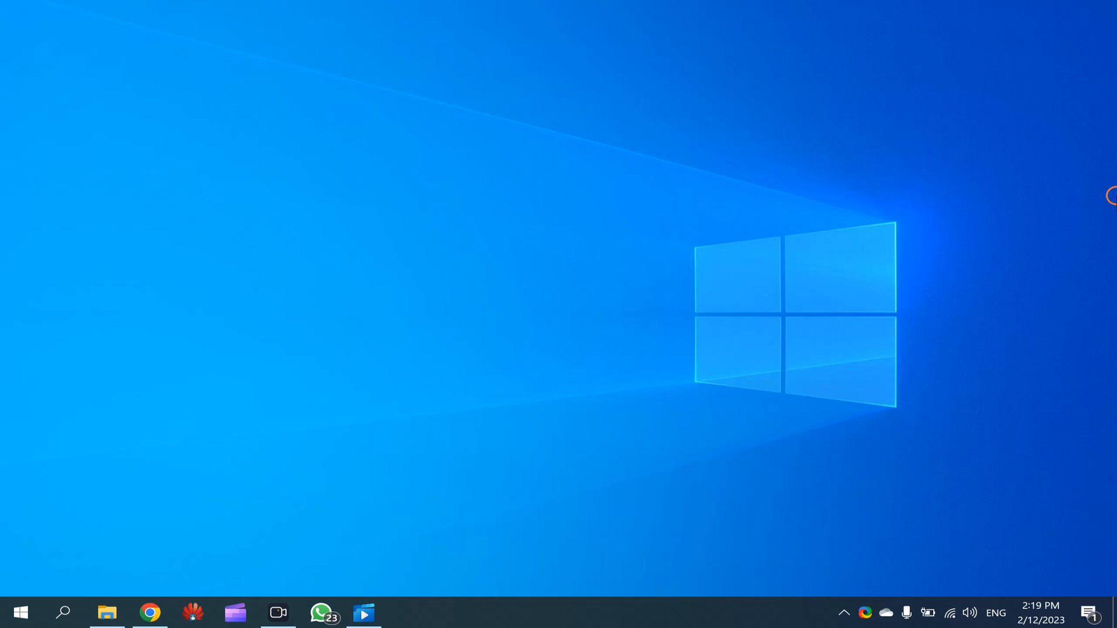
{"action": "mouse_move", "coordinate": [19, 613]}
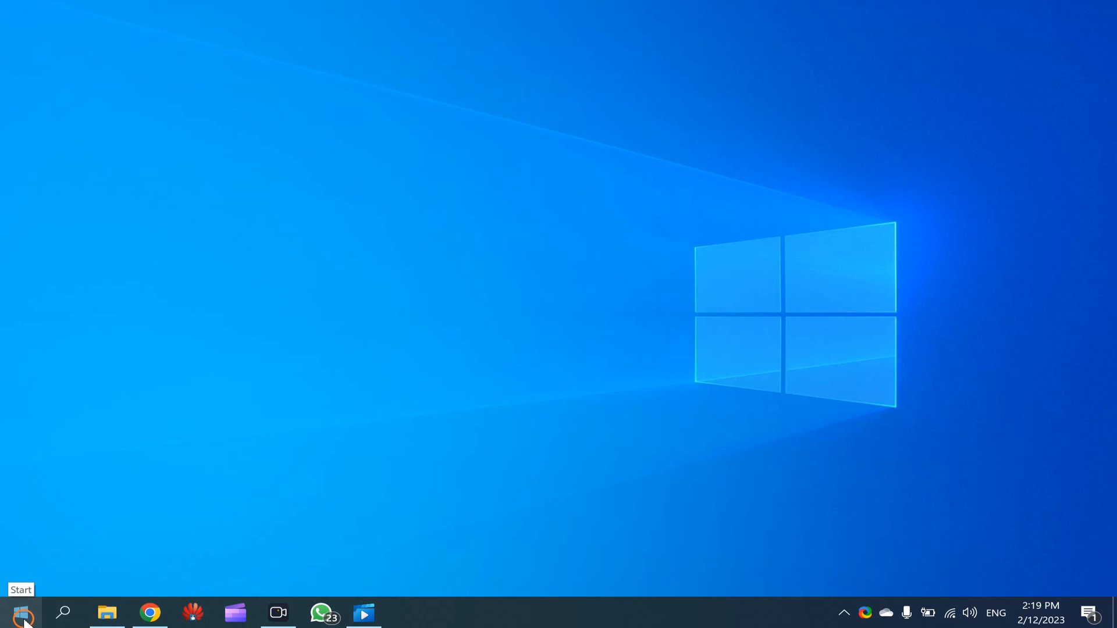
{"action": "right_click", "coordinate": [17, 613]}
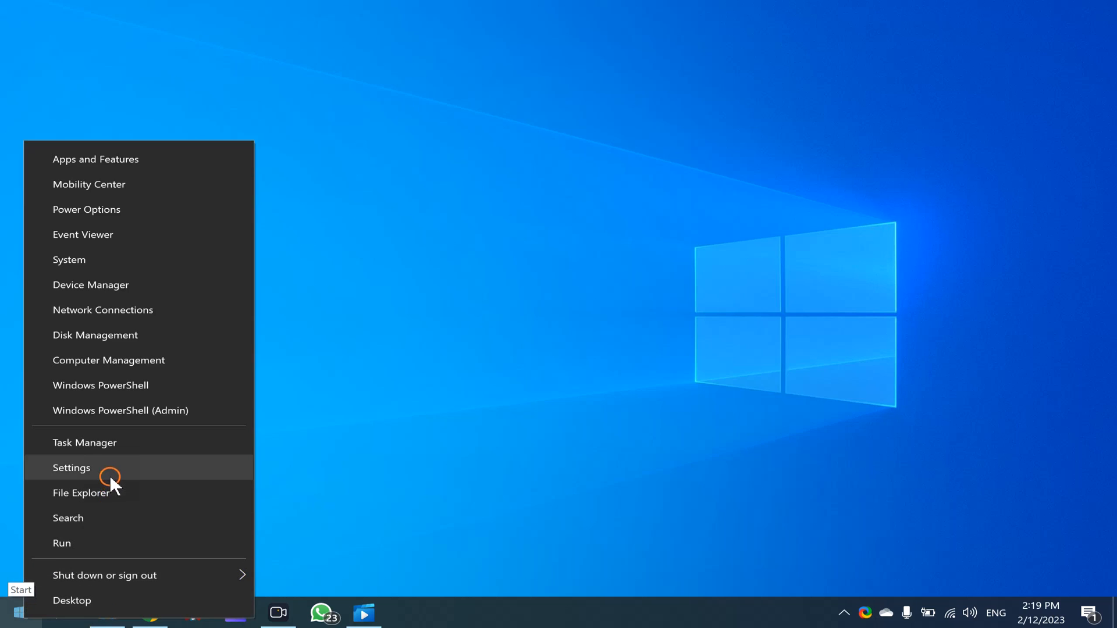
{"action": "left_click", "coordinate": [71, 468]}
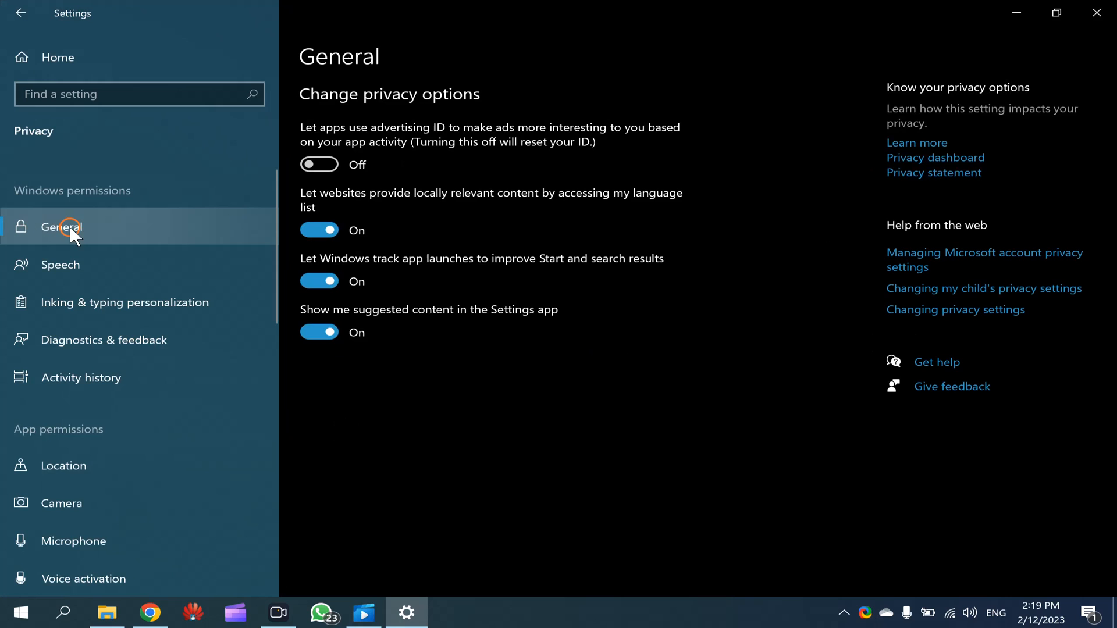
{"action": "mouse_move", "coordinate": [302, 261]}
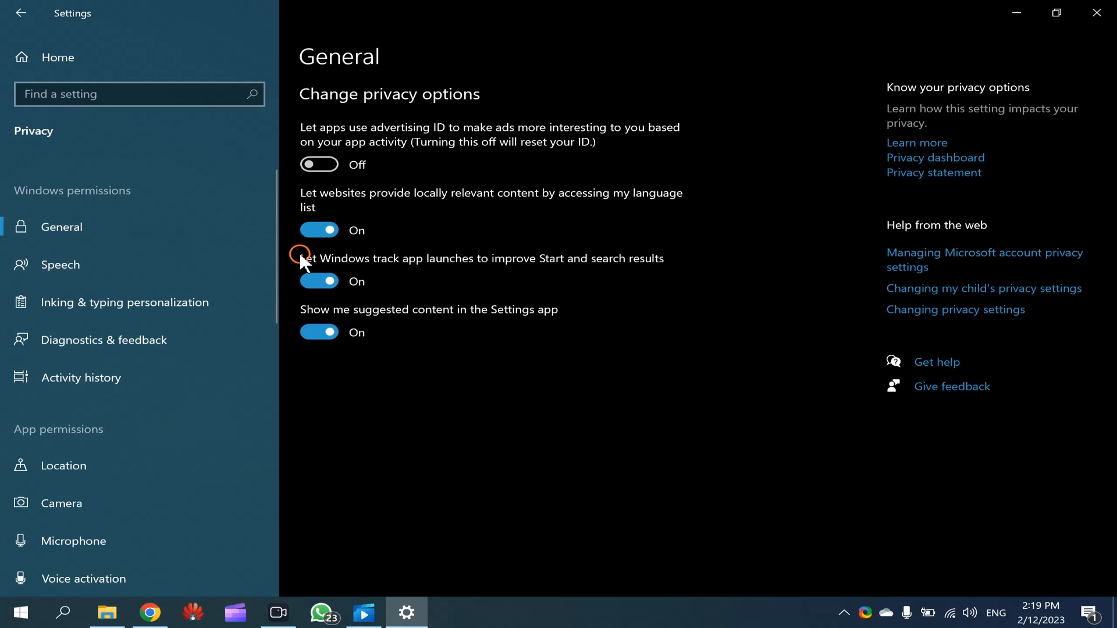
{"action": "mouse_move", "coordinate": [423, 268]}
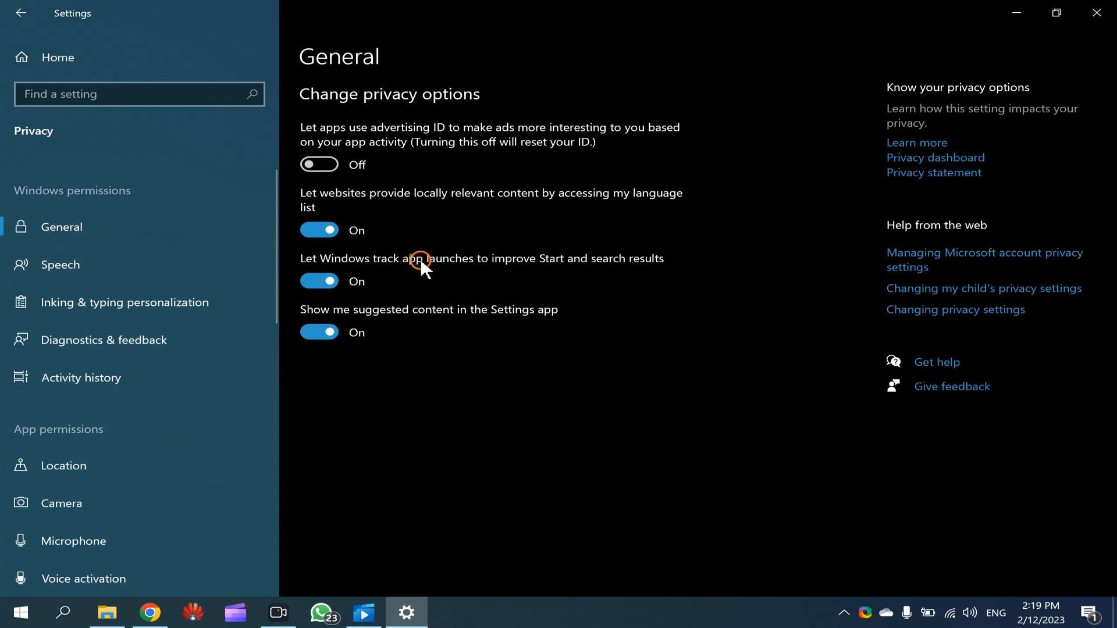
{"action": "mouse_move", "coordinate": [656, 277]}
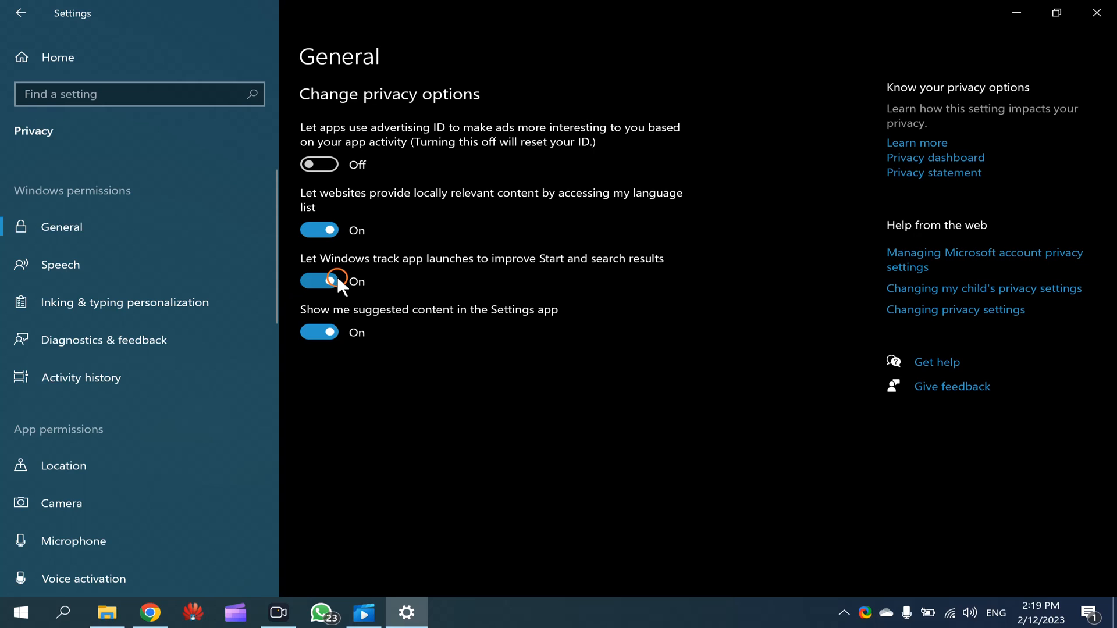
{"action": "left_click", "coordinate": [319, 281]}
{"action": "type", "text": "re"}
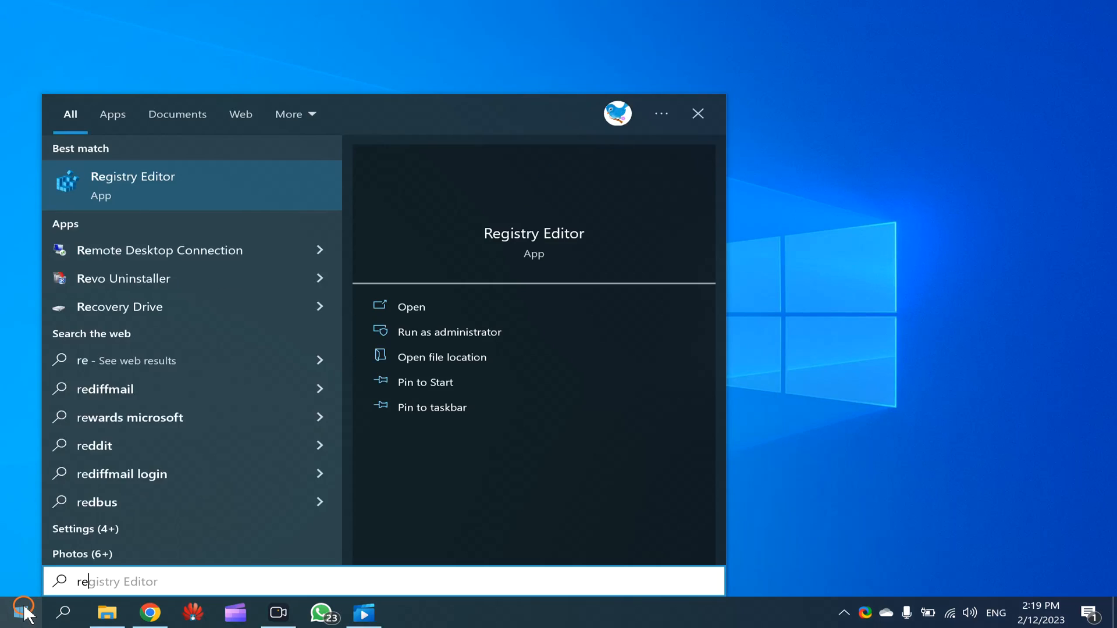
Step: Search 'regis' in the taskbar and launch Registry Editor from the best match
{"action": "type", "text": "gis"}
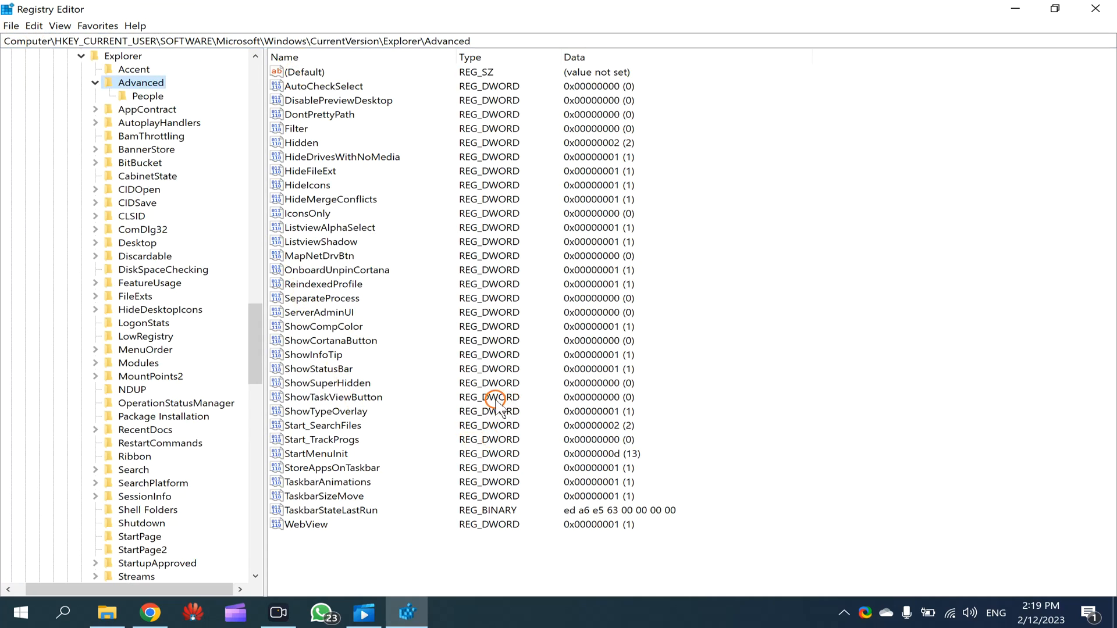
{"action": "mouse_move", "coordinate": [305, 445]}
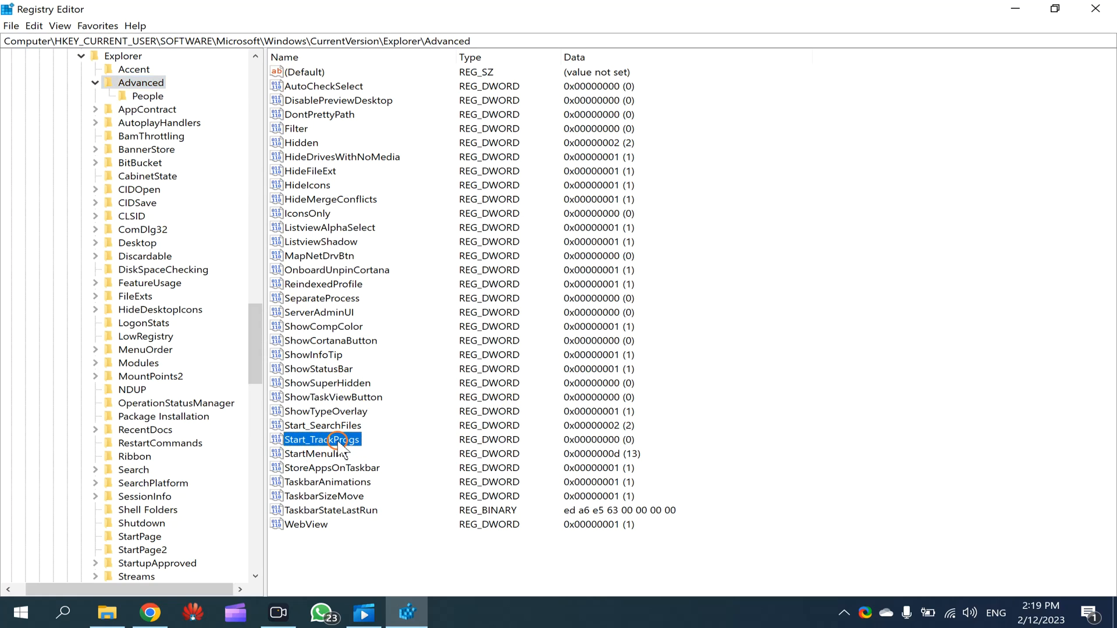
Step: Edit the Start_TrackProgs DWORD, set its value data to 1 and confirm with OK
{"action": "double_click", "coordinate": [321, 440]}
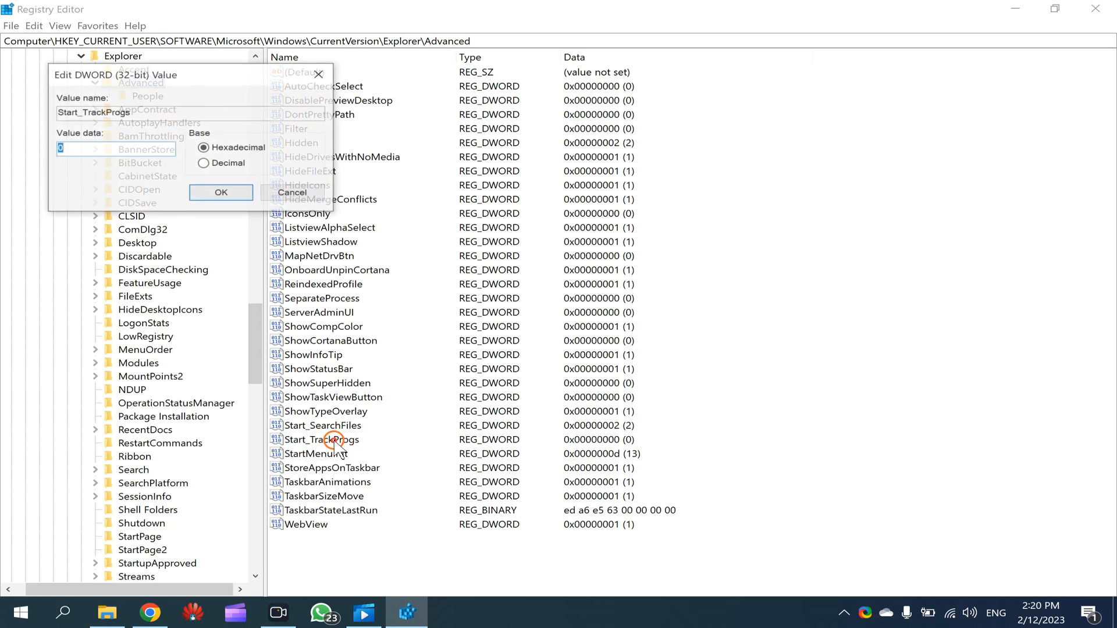
{"action": "left_click_drag", "start_coordinate": [142, 75], "coordinate": [803, 178]}
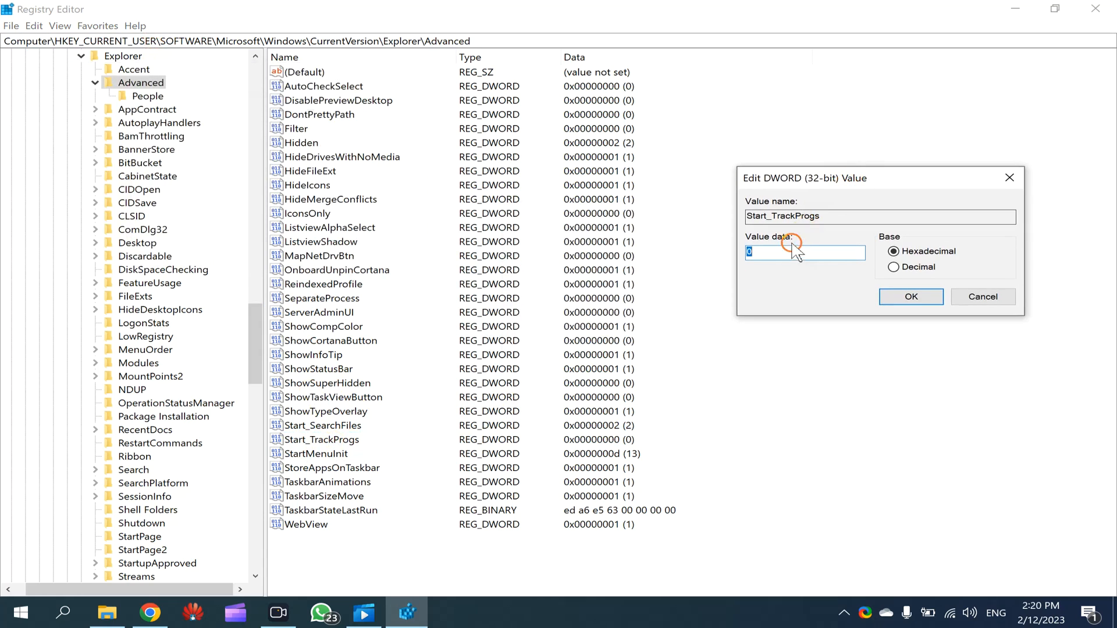
{"action": "mouse_move", "coordinate": [623, 255]}
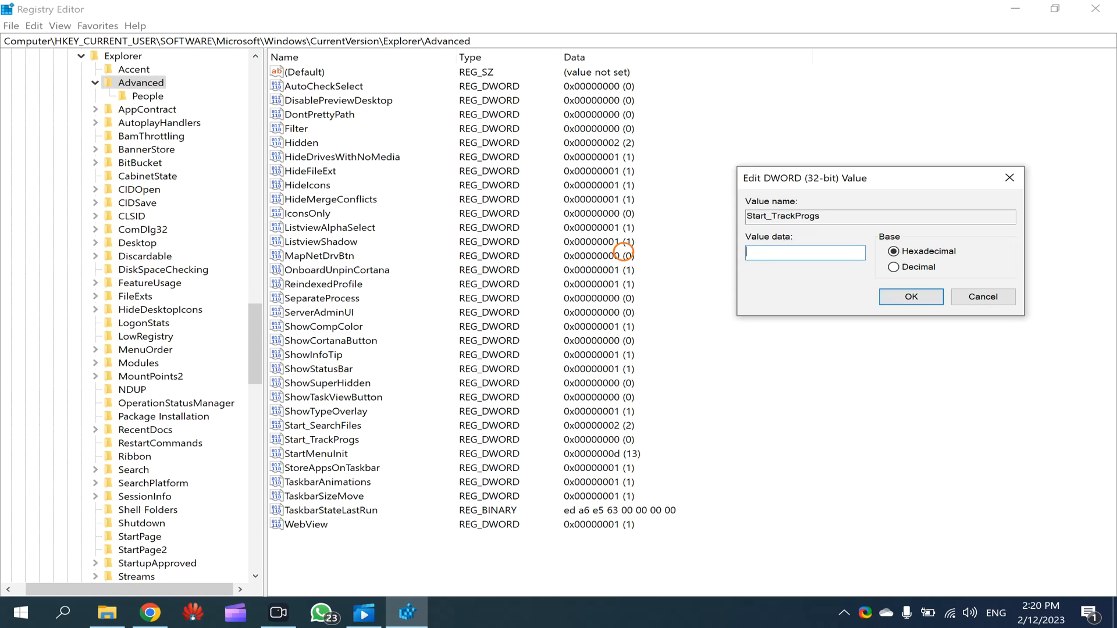
{"action": "type", "text": "1"}
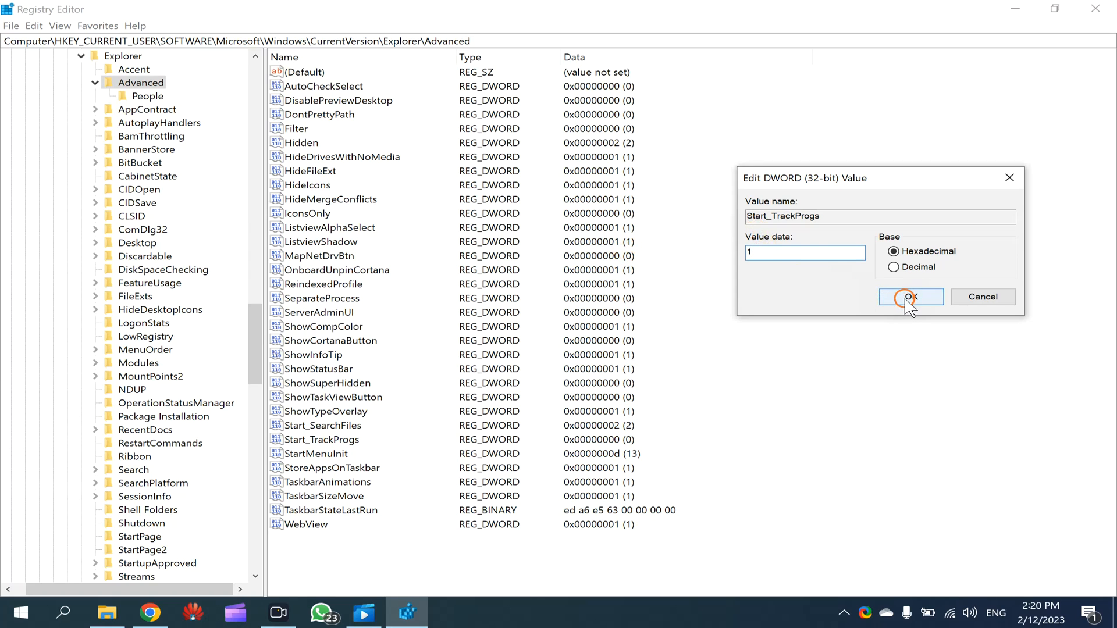
{"action": "left_click", "coordinate": [910, 296]}
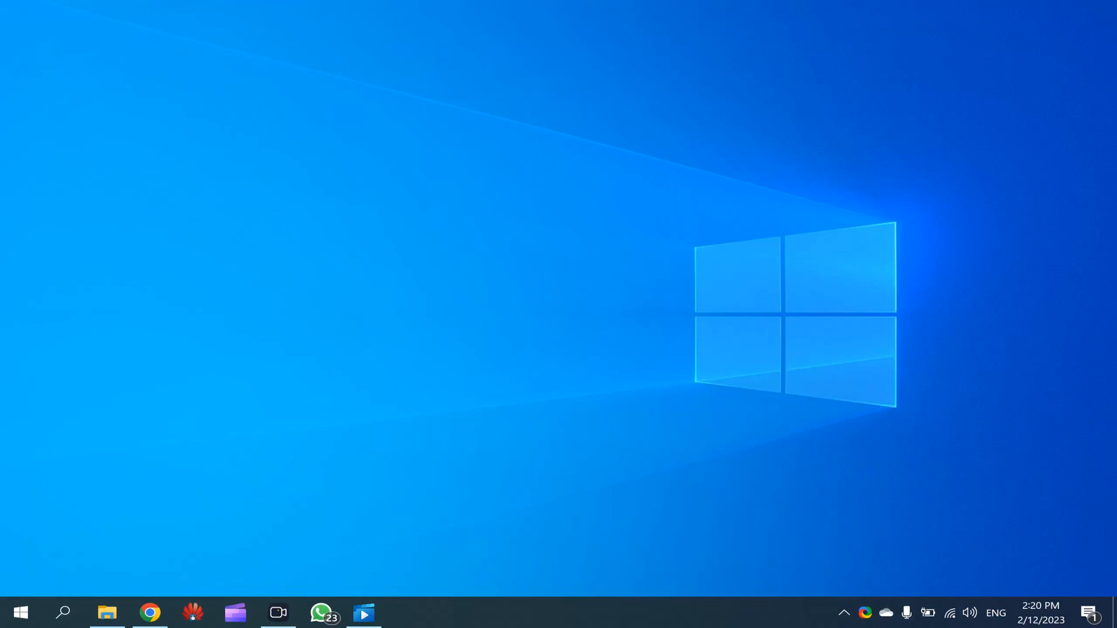